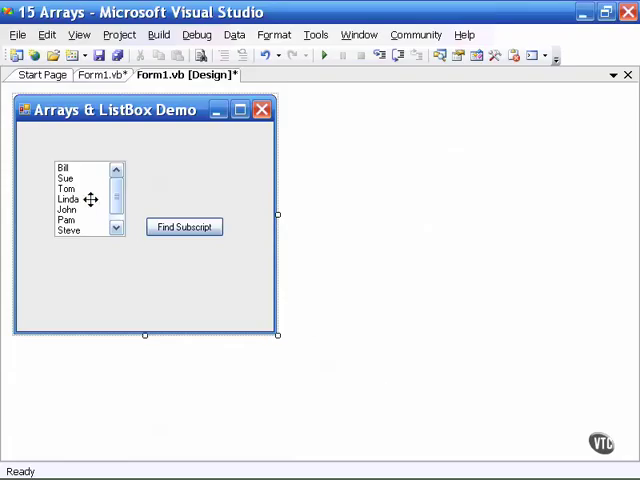
- Select the names ListBox and review its Items collection (Bill through Joan) in the Properties window
click(85, 198)
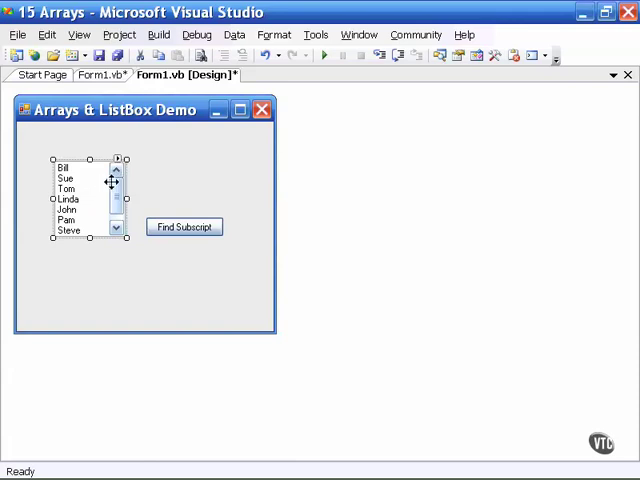
click(79, 34)
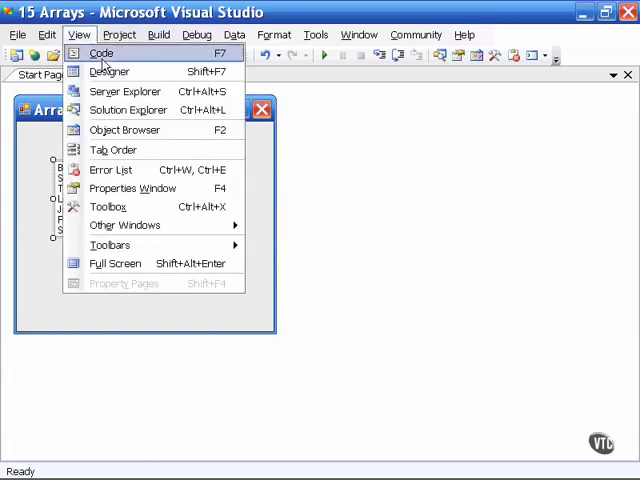
click(110, 70)
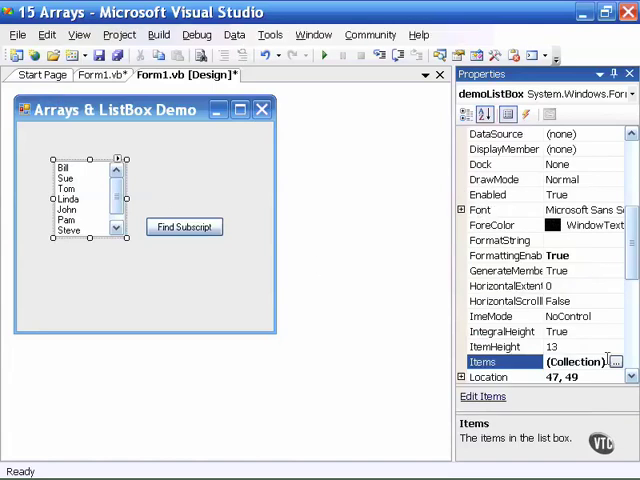
click(616, 361)
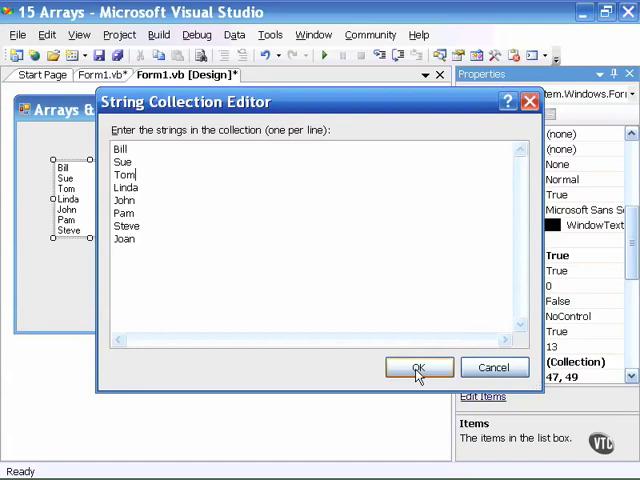
click(418, 367)
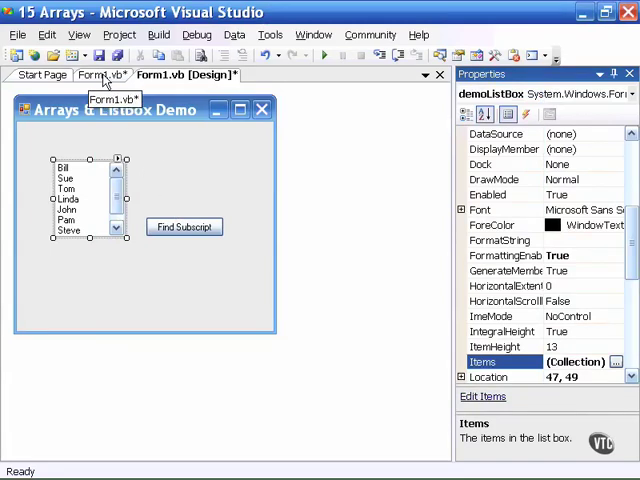
- View the Form1.vb code without the Properties window, highlighting the MessageBox text and array index
click(103, 74)
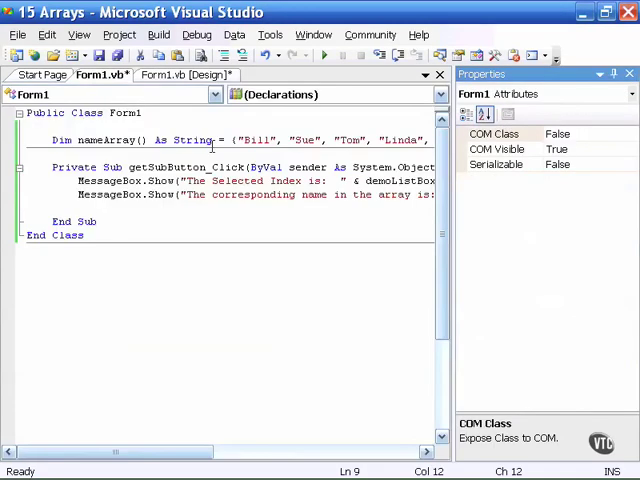
click(629, 74)
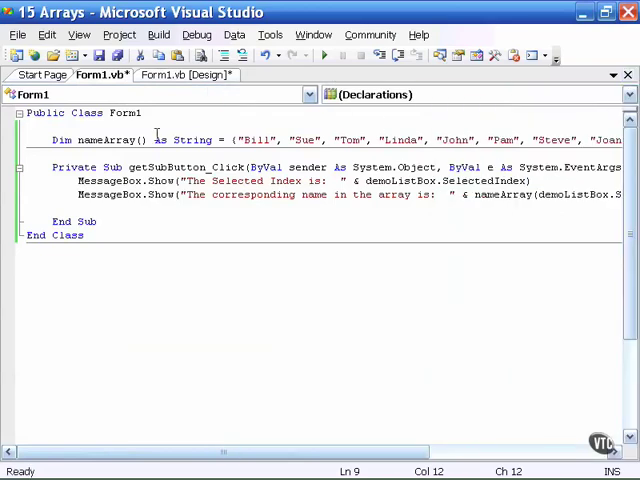
drag(52, 139, 148, 139)
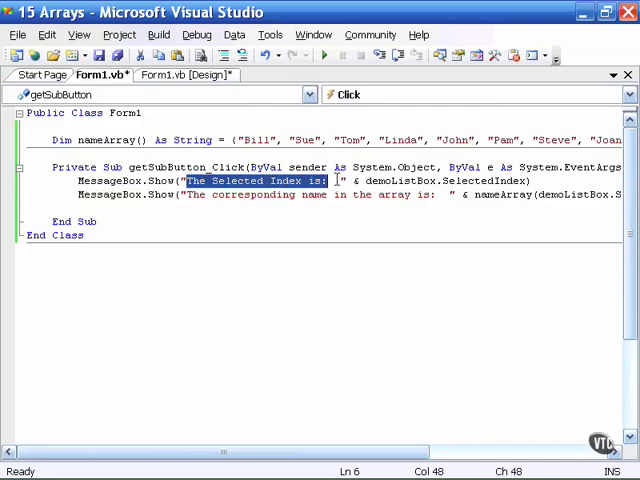
double_click(445, 180)
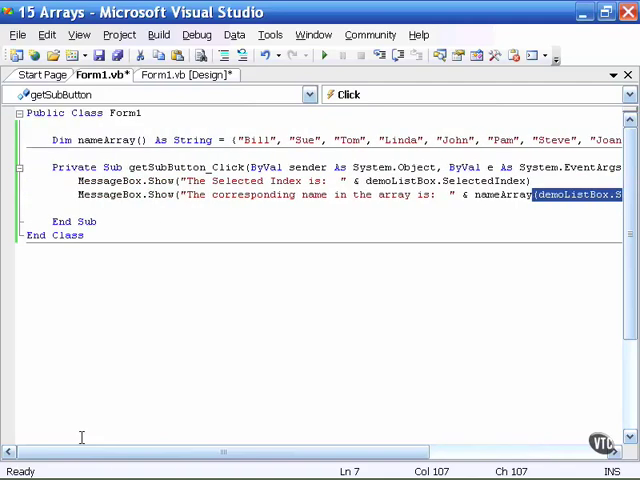
- Run the demo form, select Tom, and click Find Subscript
click(326, 55)
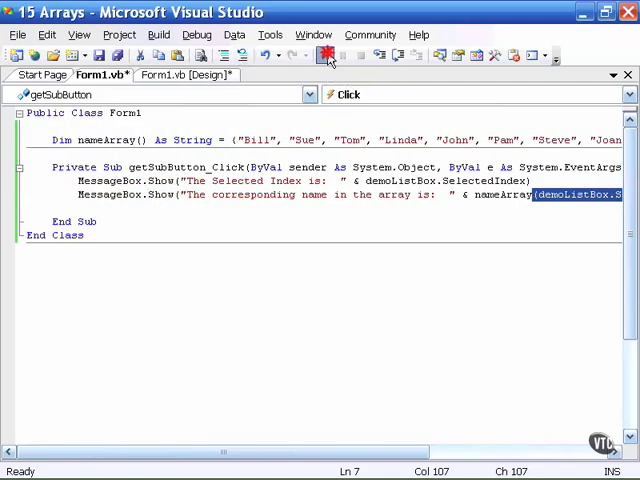
click(325, 55)
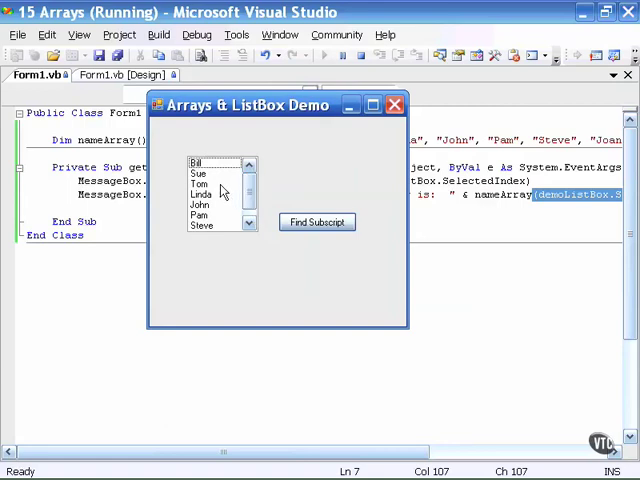
click(205, 184)
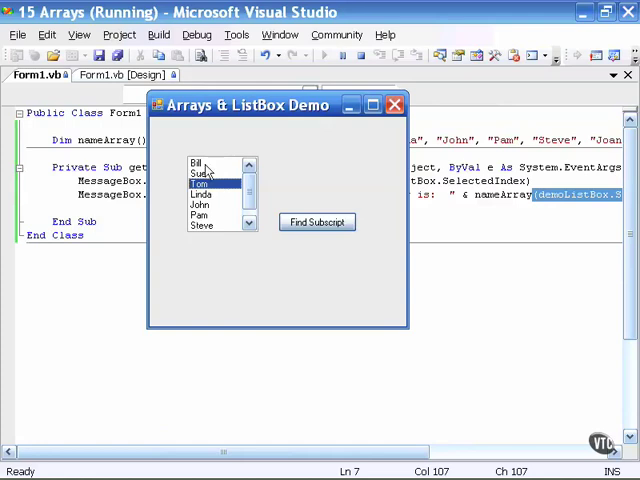
mouse_move(218, 190)
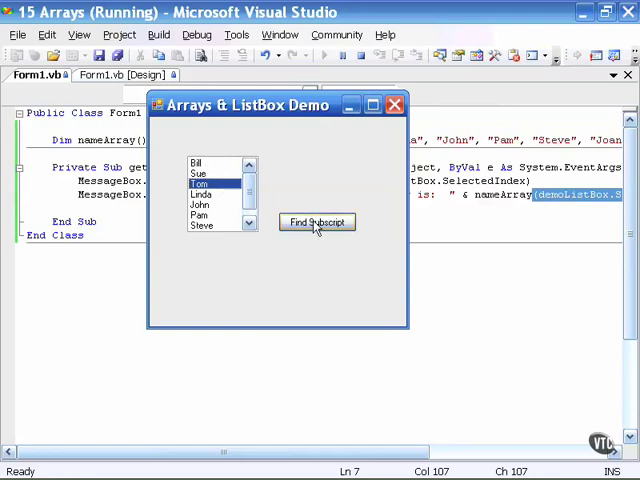
click(316, 222)
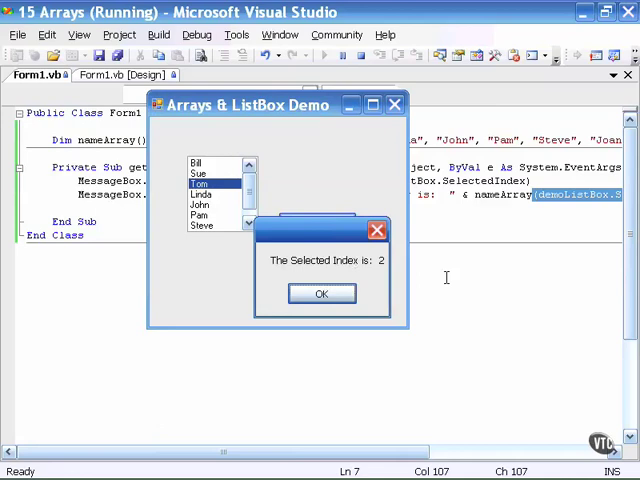
- Dismiss the message boxes reporting selected index 2 and name Tom
click(321, 293)
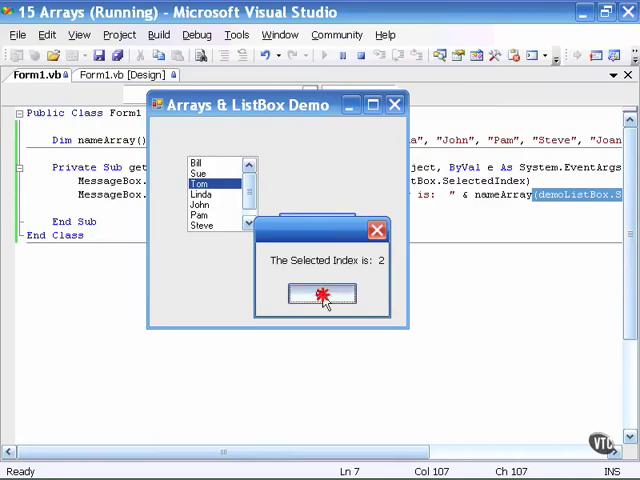
click(322, 293)
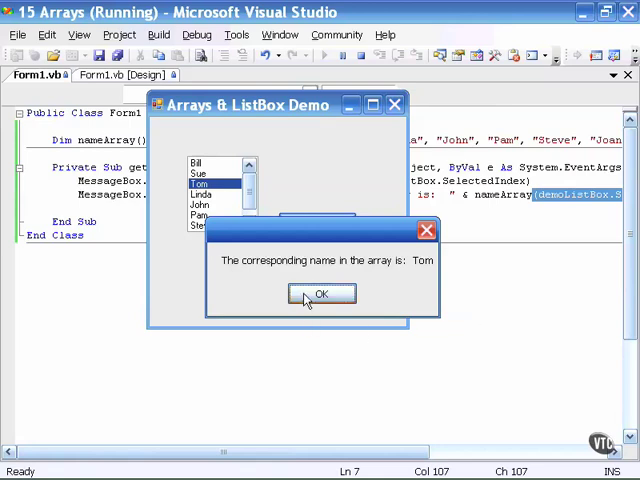
click(321, 293)
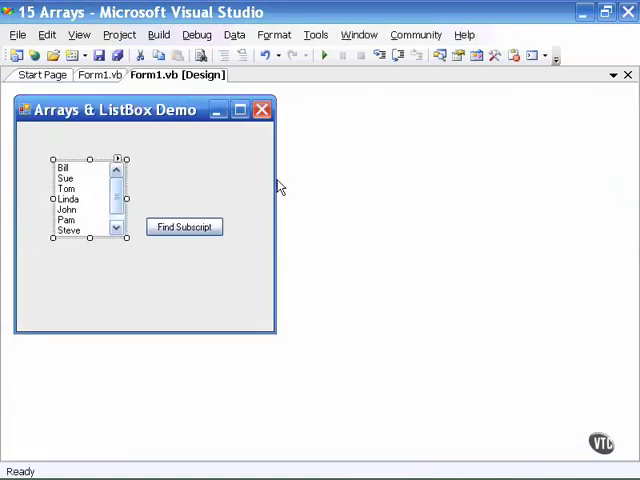
mouse_move(305, 193)
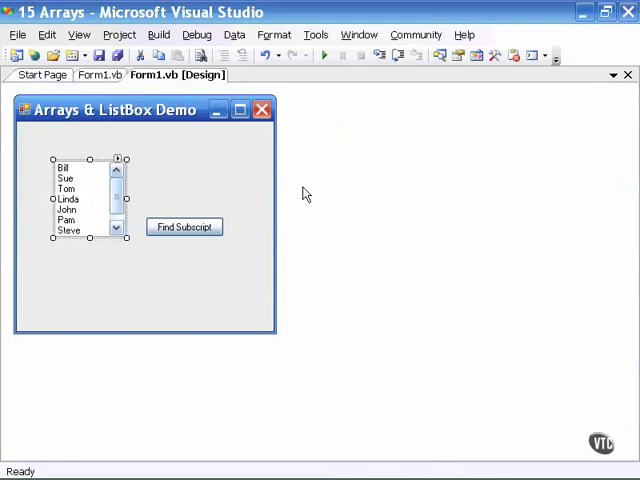